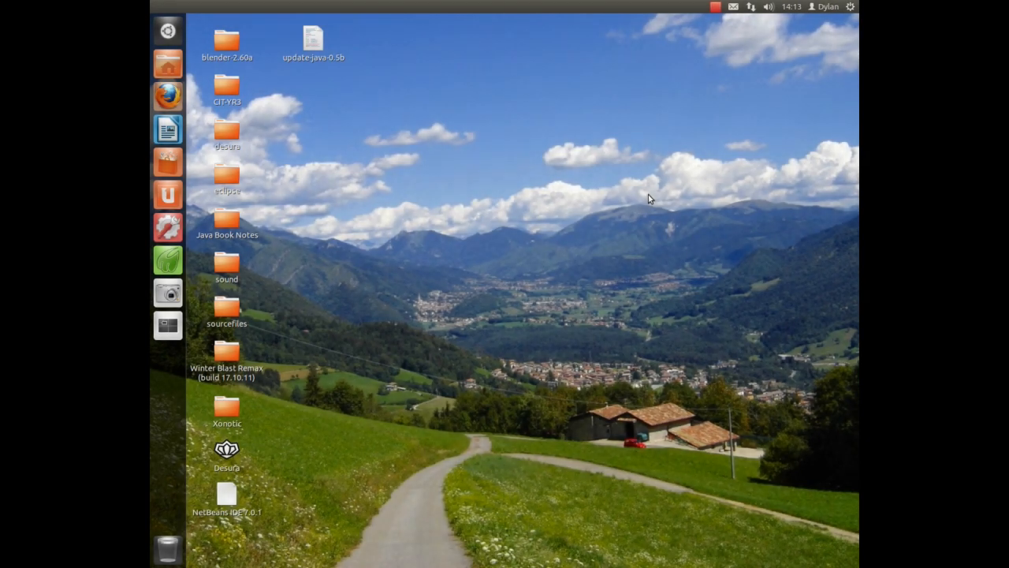
- Search Google in Firefox for 'java se 7 download' and open the Java SE Downloads result
{"action": "left_click", "coordinate": [167, 96]}
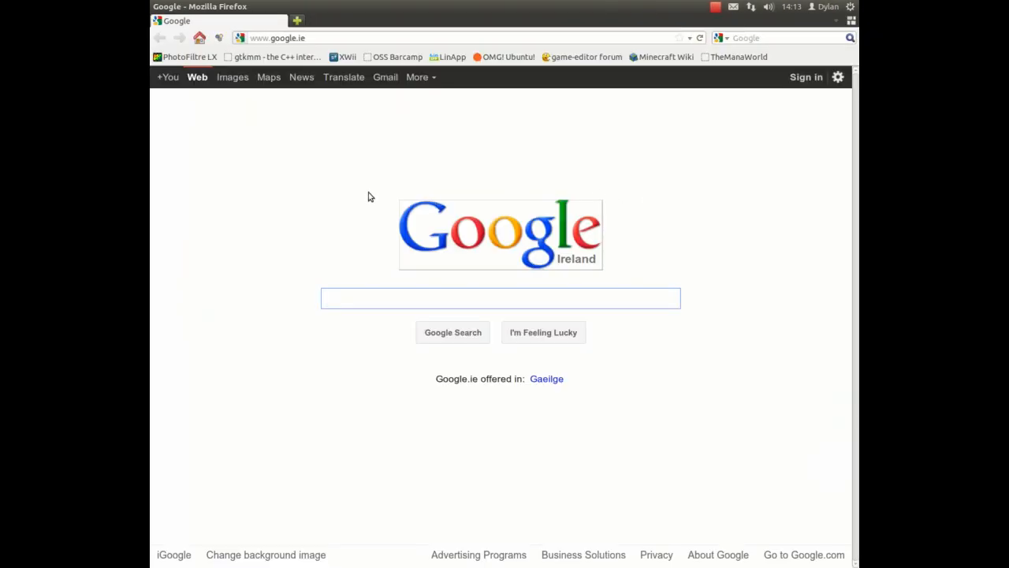
{"action": "type", "text": "java se 7"}
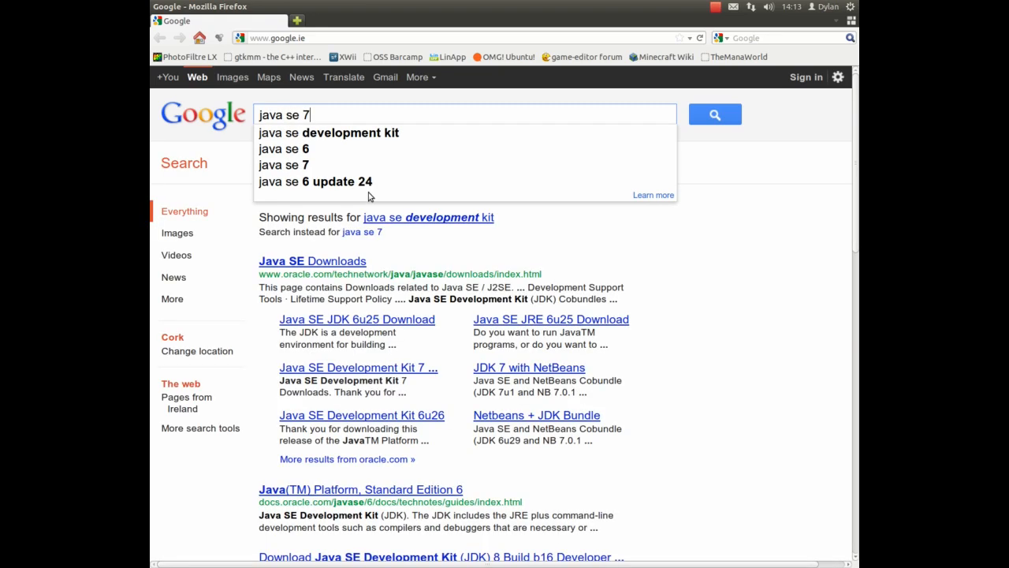
{"action": "type", "text": "d"}
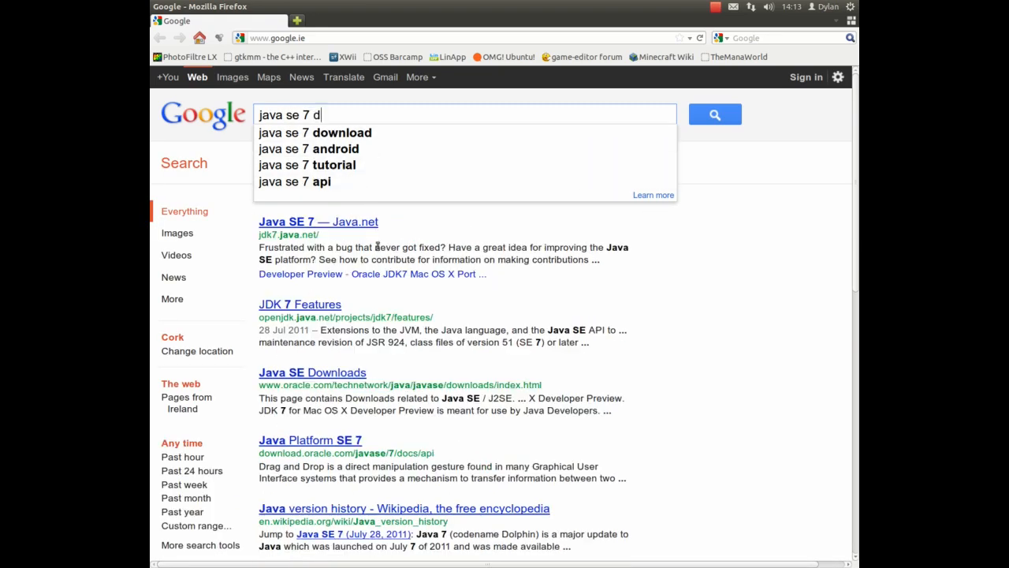
{"action": "type", "text": "ownload"}
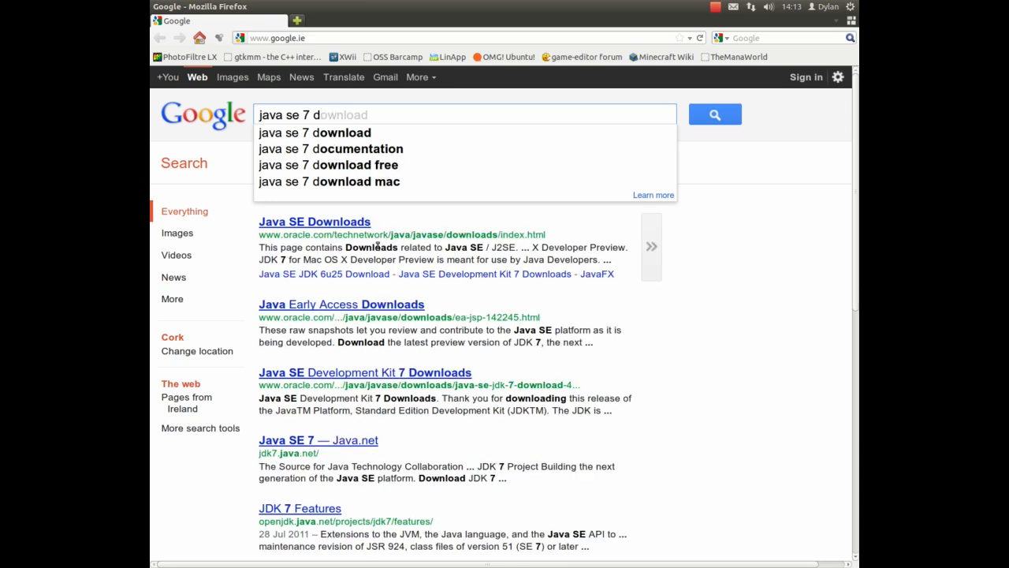
{"action": "mouse_move", "coordinate": [347, 227]}
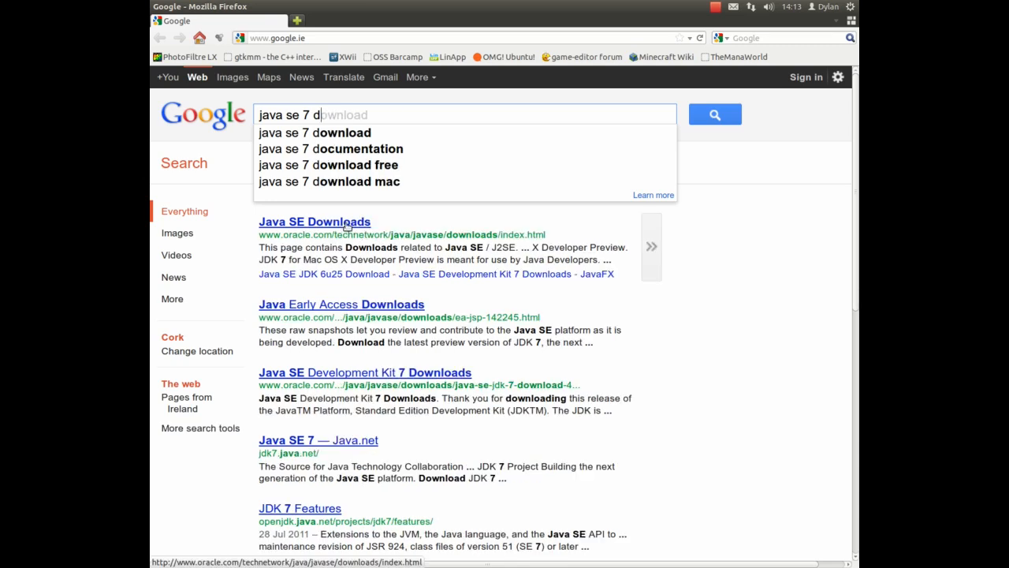
{"action": "left_click", "coordinate": [314, 221]}
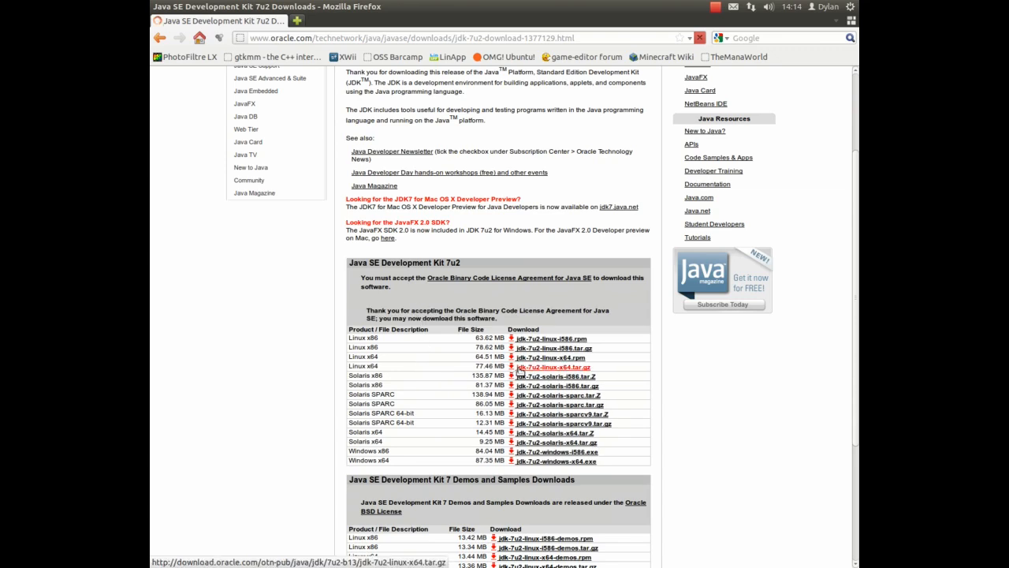
- Download the jdk-7u2-linux-x64.tar.gz archive from the JDK 7u2 table
{"action": "left_click", "coordinate": [553, 367]}
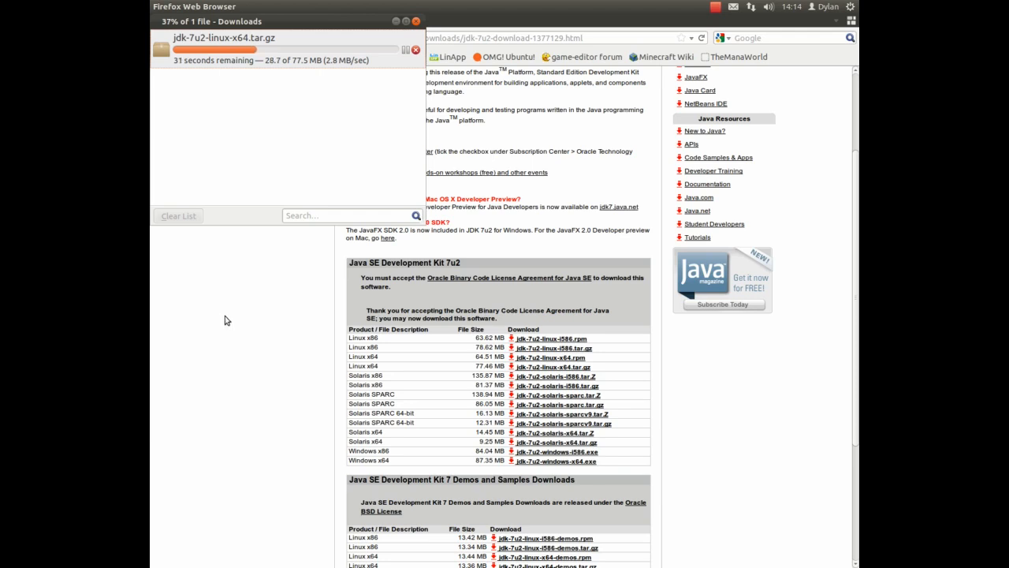
{"action": "mouse_move", "coordinate": [404, 252]}
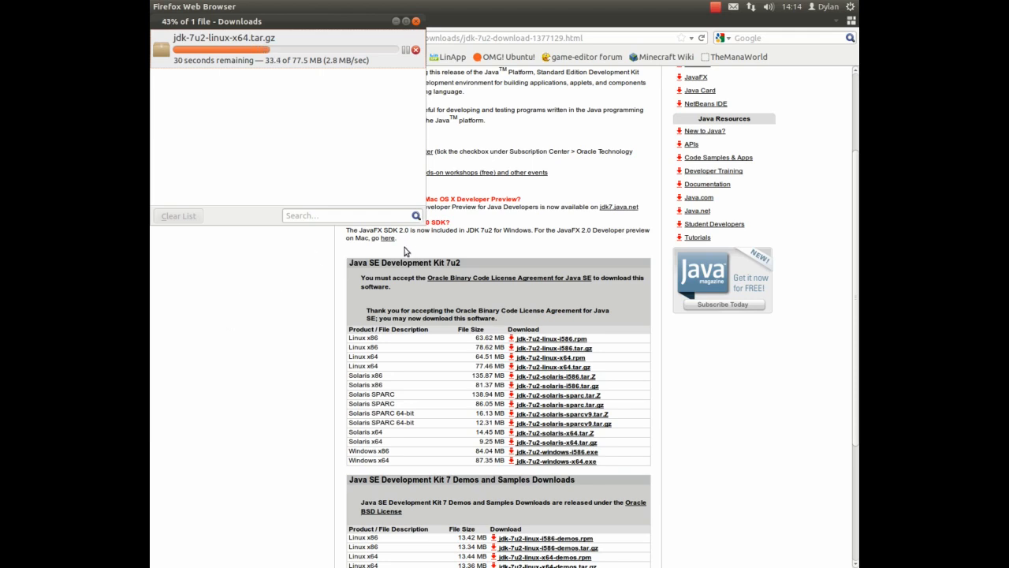
{"action": "scroll", "scroll_direction": "down", "scroll_amount": 3}
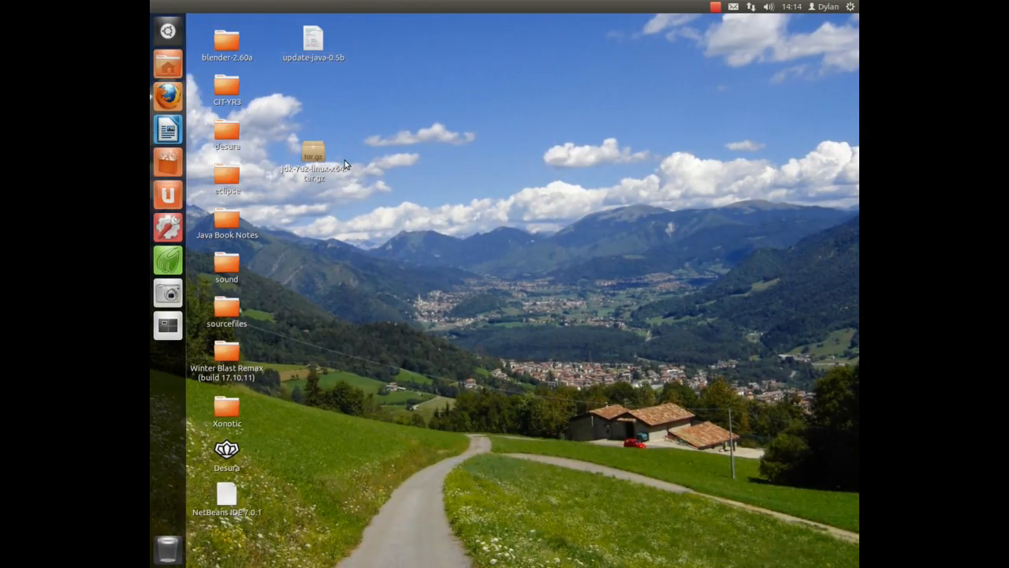
- Open the context menu of the jdk-7u2-linux-x64.tar.gz file on the desktop
{"action": "right_click", "coordinate": [313, 158]}
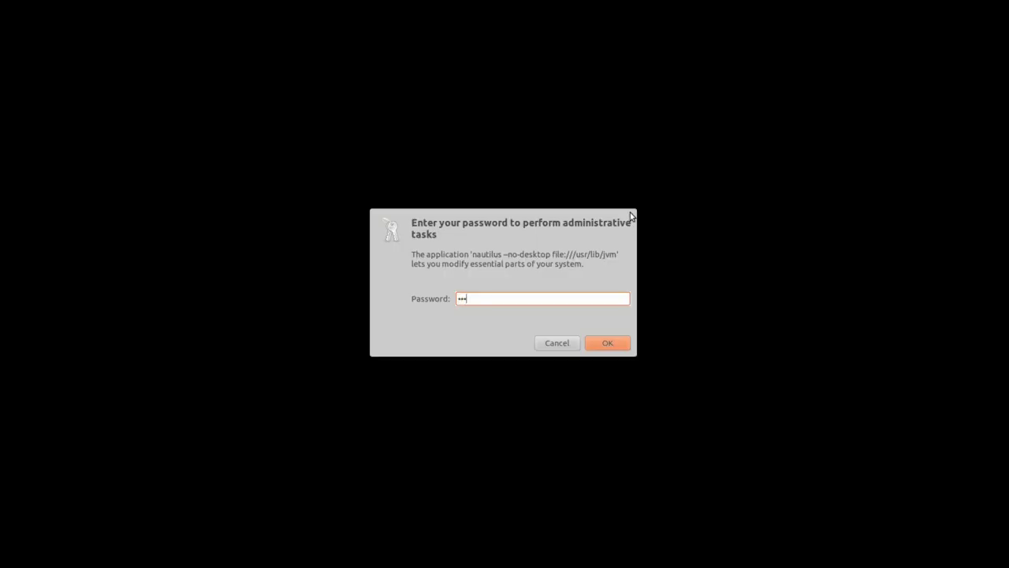
- Paste the JDK folder into /usr/lib/jvm as administrator and close both jvm windows
{"action": "left_click", "coordinate": [607, 342]}
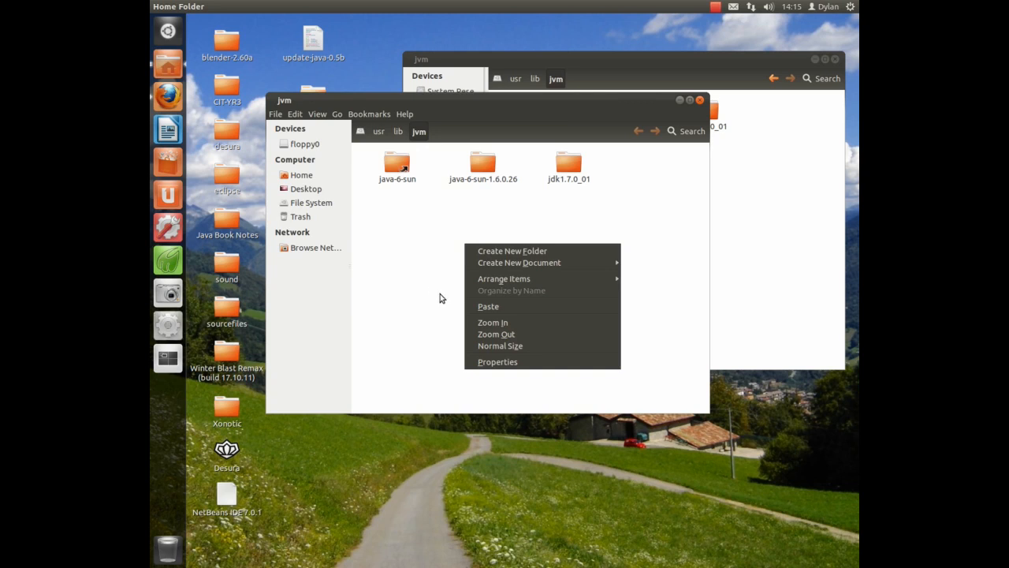
{"action": "left_click", "coordinate": [511, 250]}
{"action": "type", "text": "jdk1.7.0_02"}
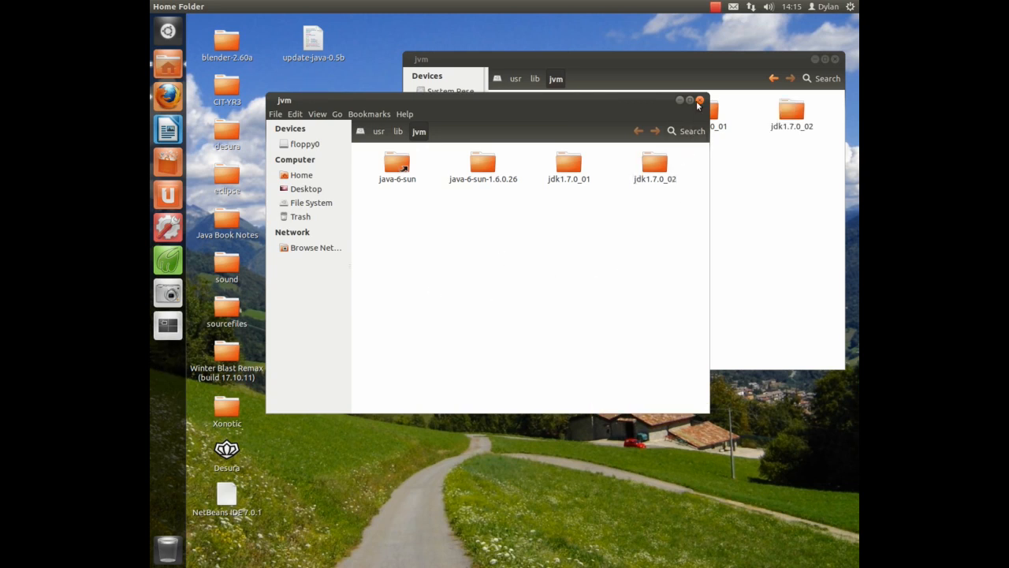
{"action": "left_click", "coordinate": [699, 100]}
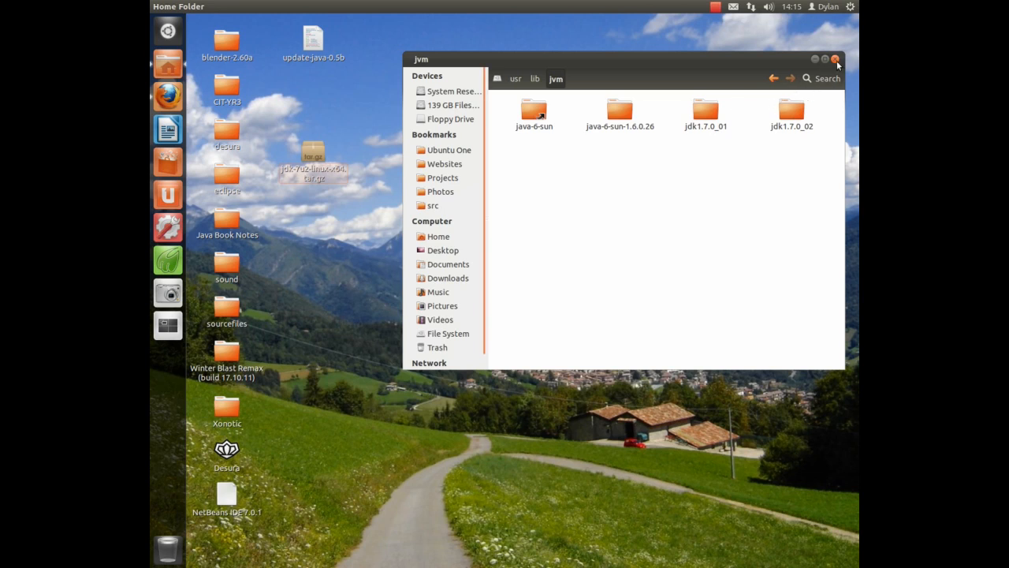
{"action": "left_click", "coordinate": [836, 59]}
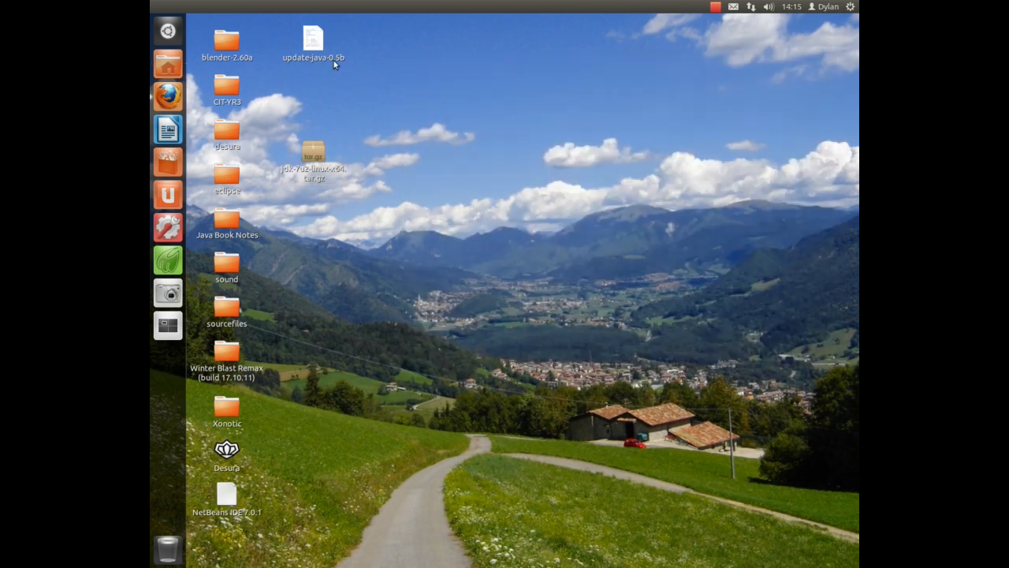
- Run update-java-0.5b in Terminal and select jdk1.7.0_02 as the default Java
{"action": "double_click", "coordinate": [312, 43]}
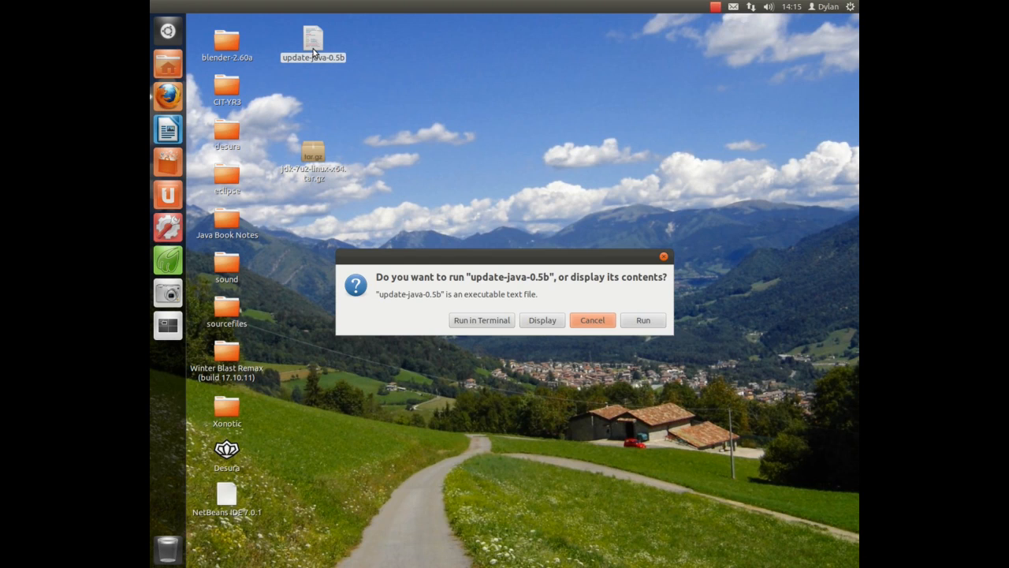
{"action": "left_click", "coordinate": [592, 319]}
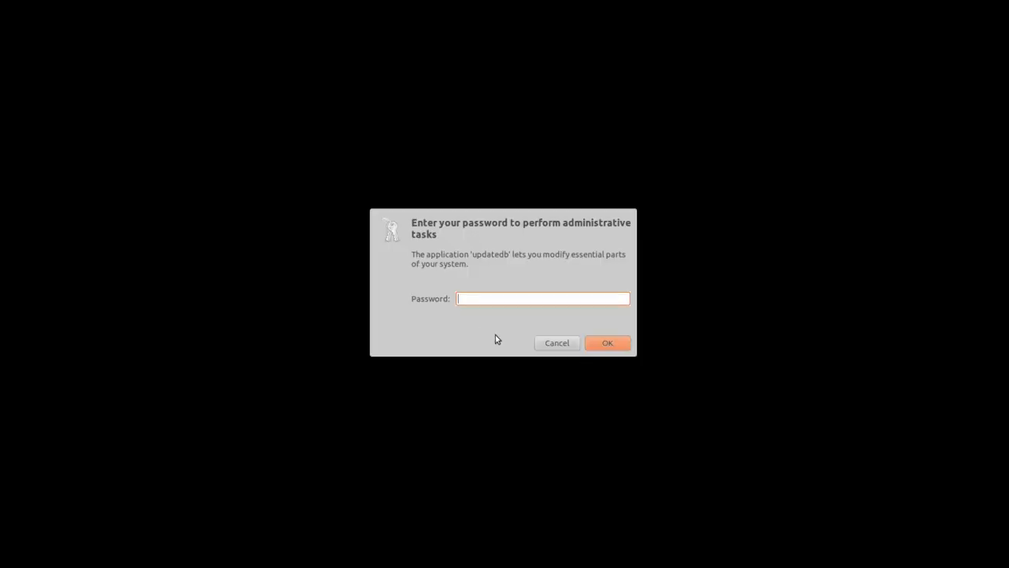
{"action": "left_click", "coordinate": [607, 343]}
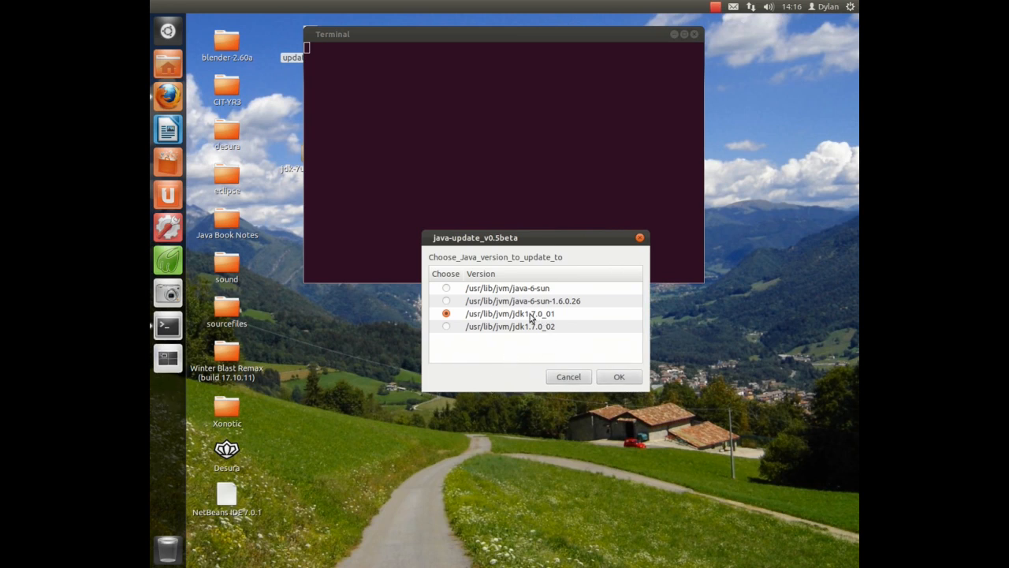
{"action": "left_click", "coordinate": [446, 326]}
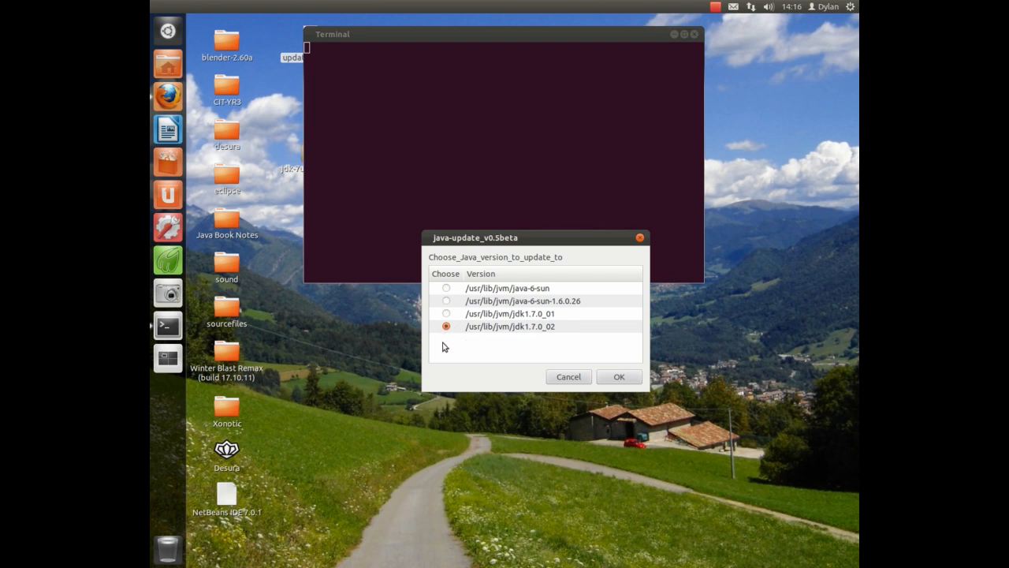
{"action": "mouse_move", "coordinate": [466, 367]}
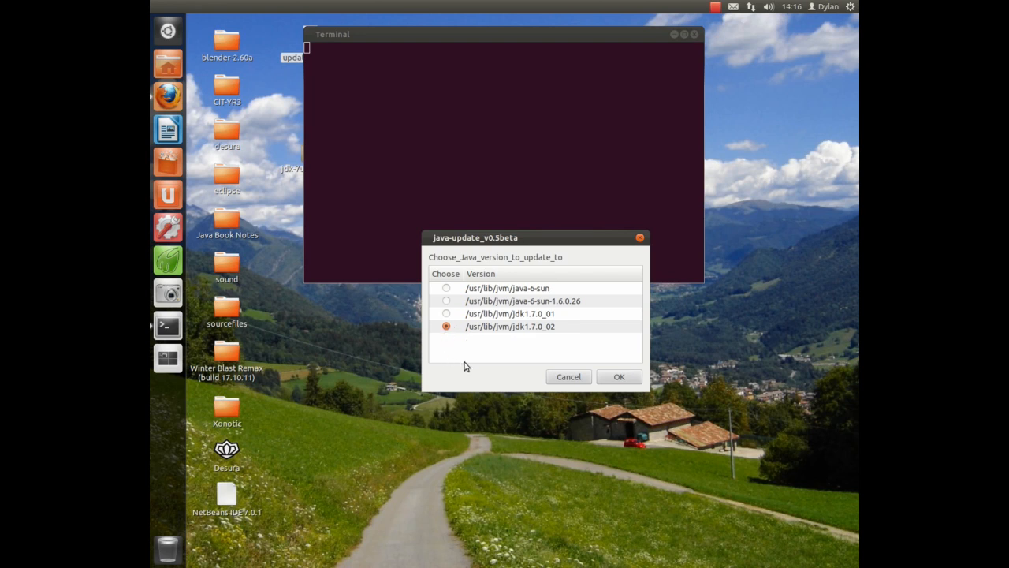
{"action": "left_click", "coordinate": [619, 377]}
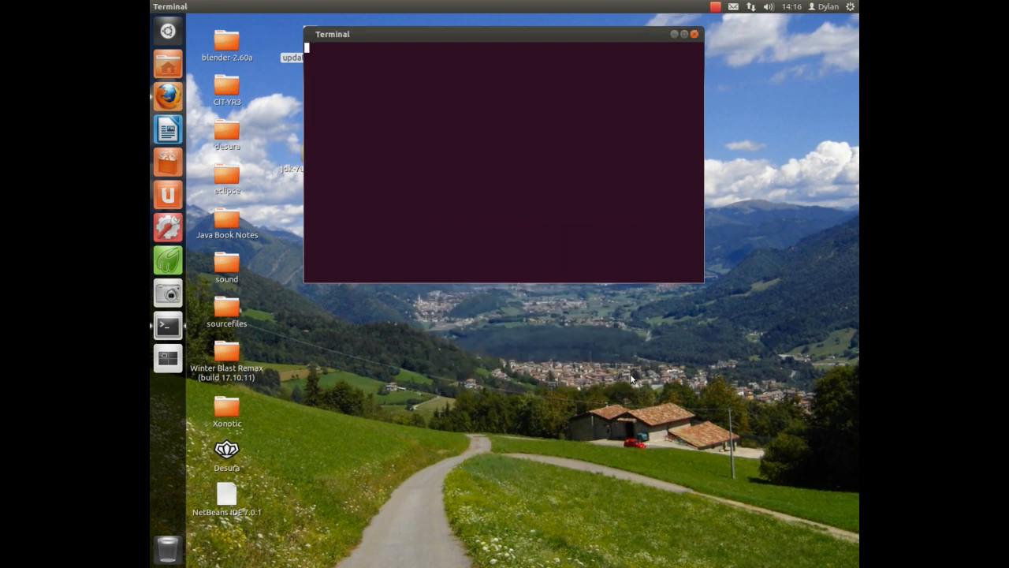
- Launch a new Terminal window from the Dash search for 't'
{"action": "key", "text": "Return"}
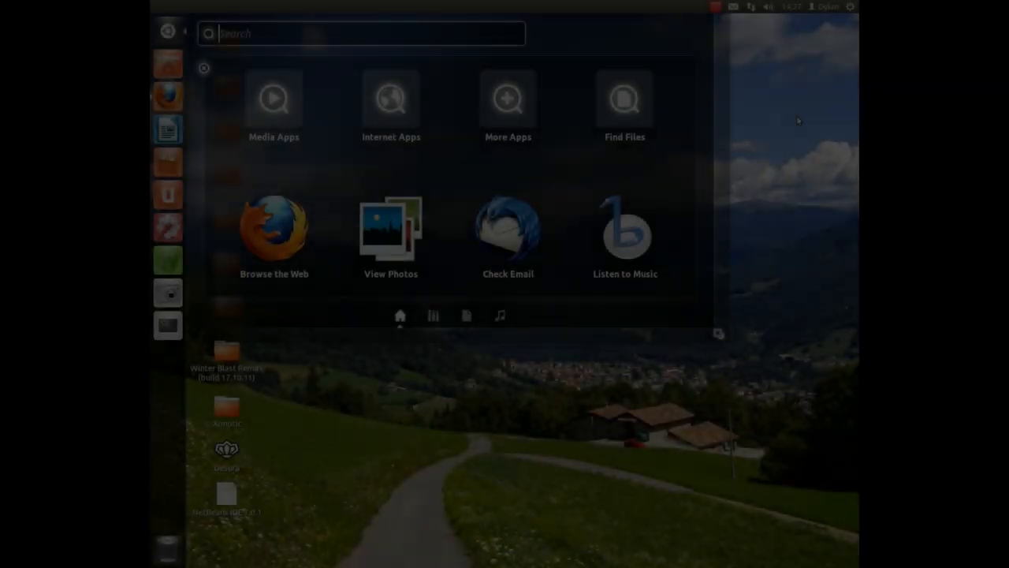
{"action": "type", "text": "t"}
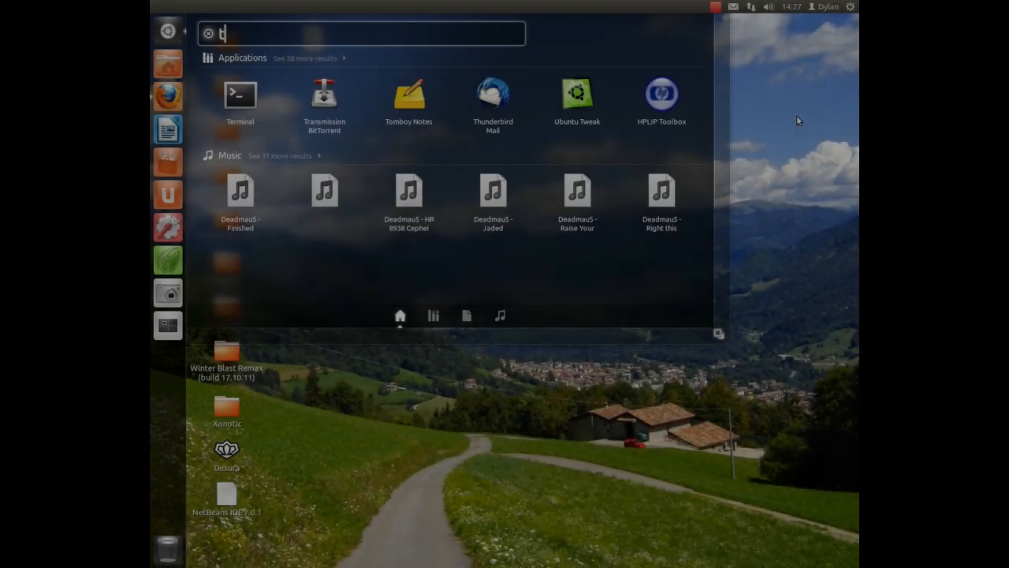
{"action": "left_click", "coordinate": [240, 94]}
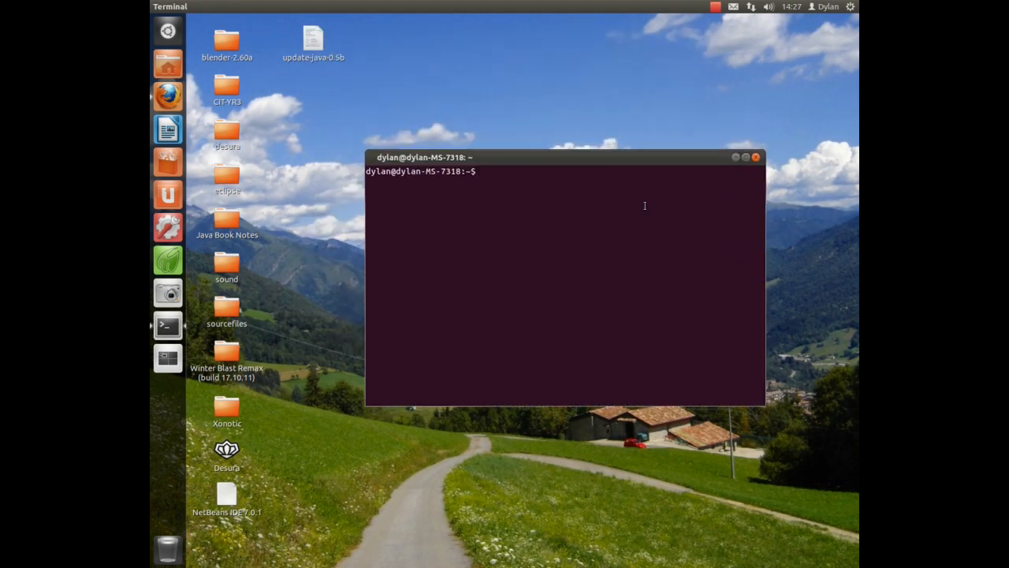
- Run 'java -version' to confirm 1.7.0_02, then start typing 'javac -version'
{"action": "type", "text": "java -"}
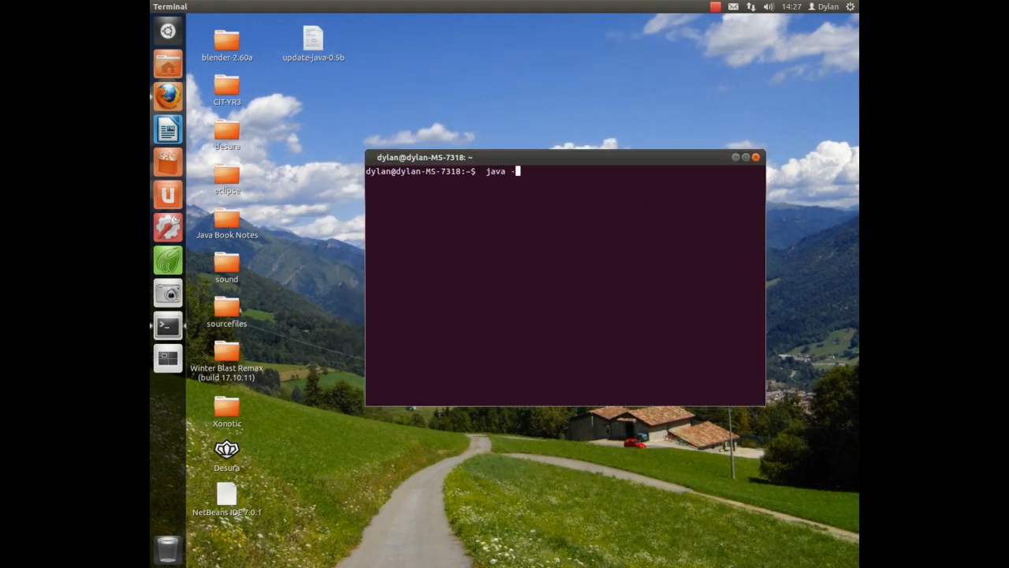
{"action": "type", "text": "version"}
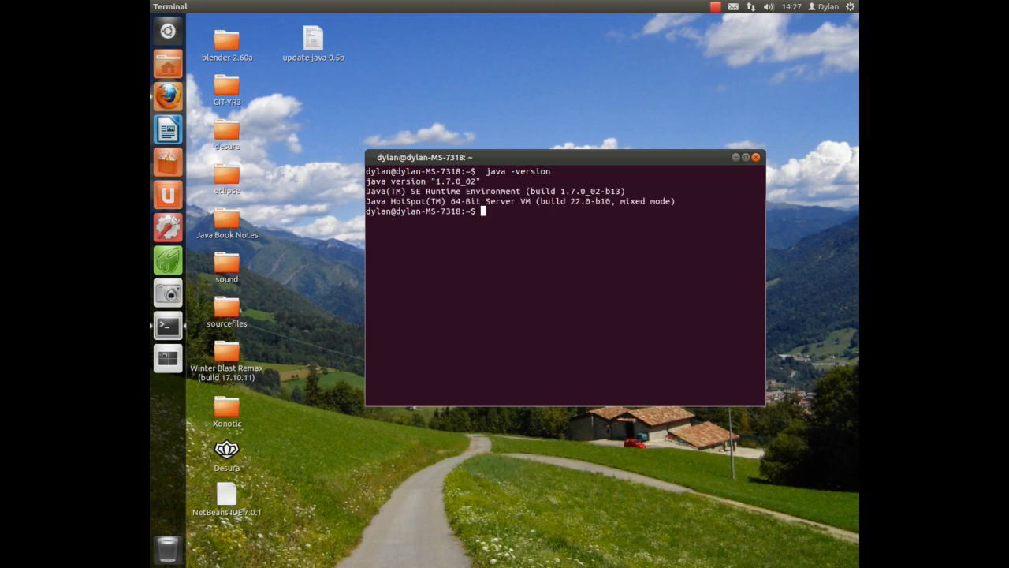
{"action": "mouse_move", "coordinate": [501, 223]}
{"action": "type", "text": "j"}
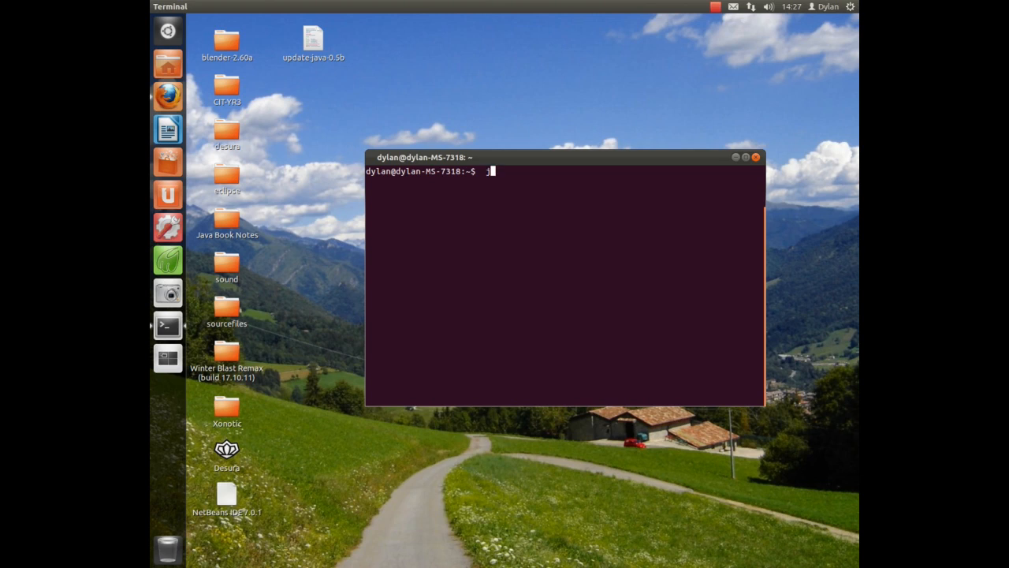
{"action": "type", "text": "avac -vers"}
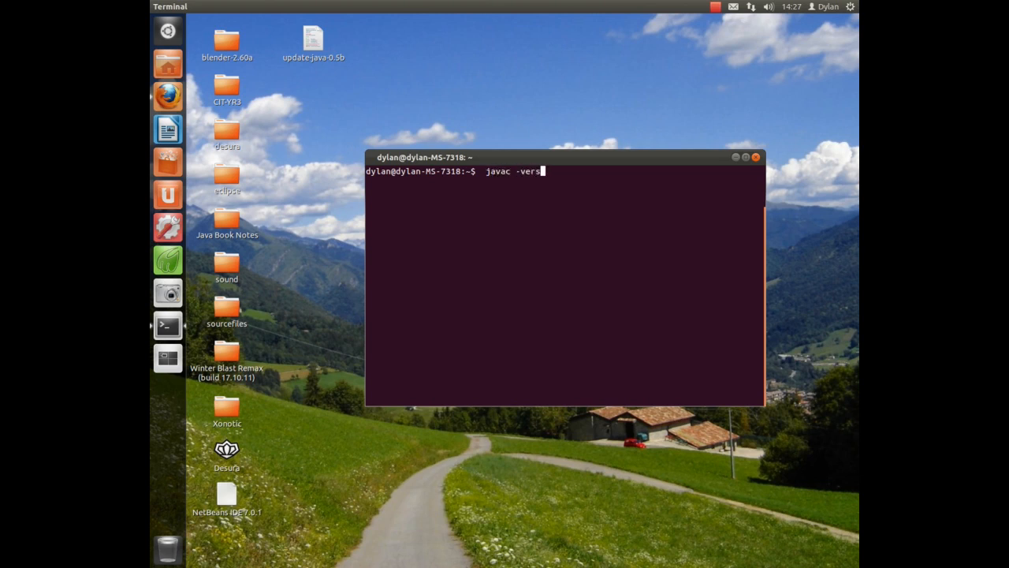